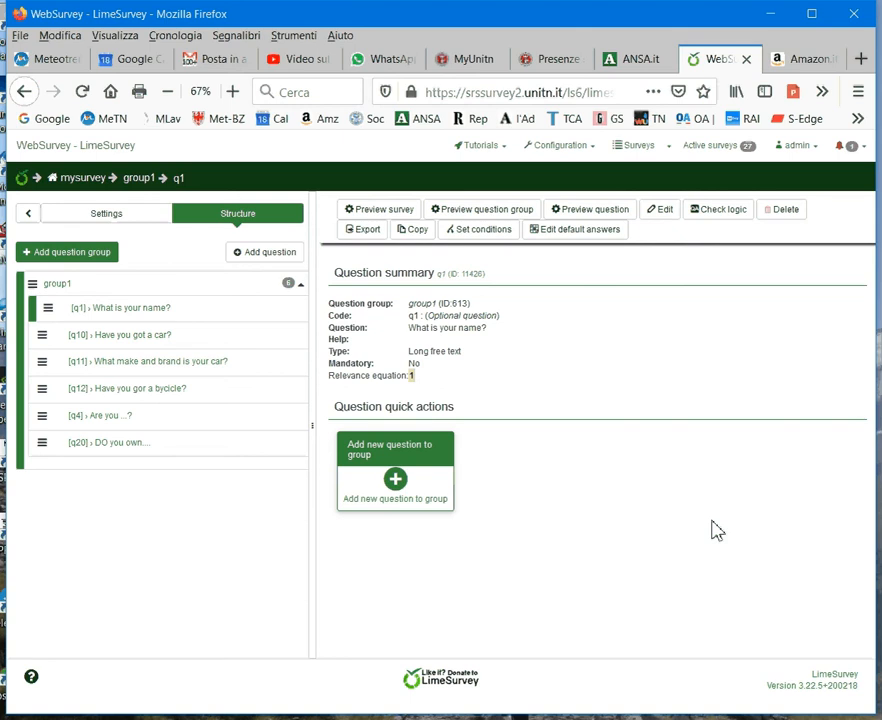
{"action": "mouse_move", "coordinate": [710, 505]}
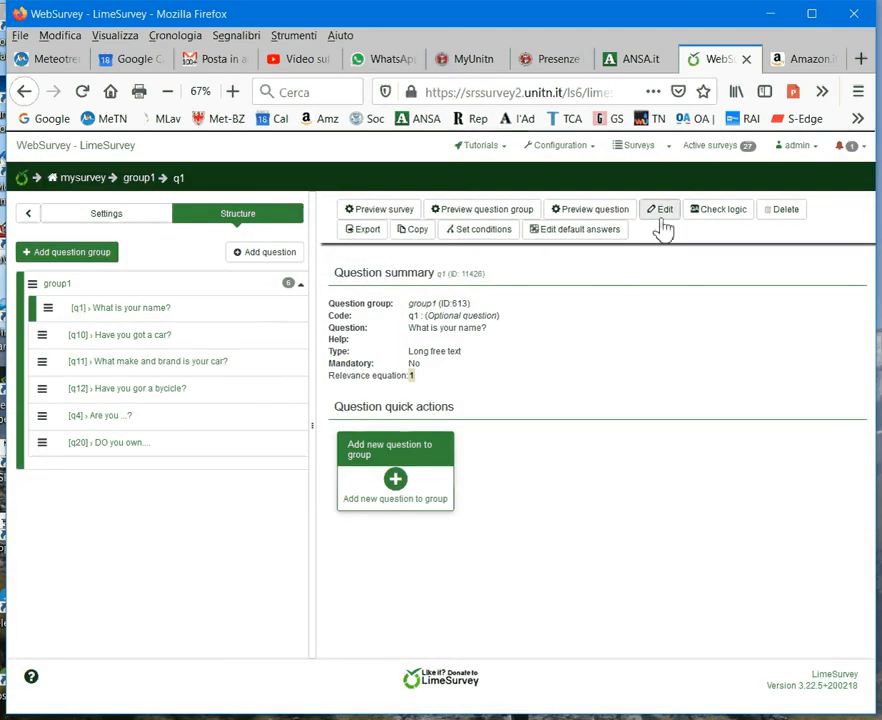
Open the editor for q1, 'What is your name?', from its summary toolbar.
{"action": "left_click", "coordinate": [660, 209]}
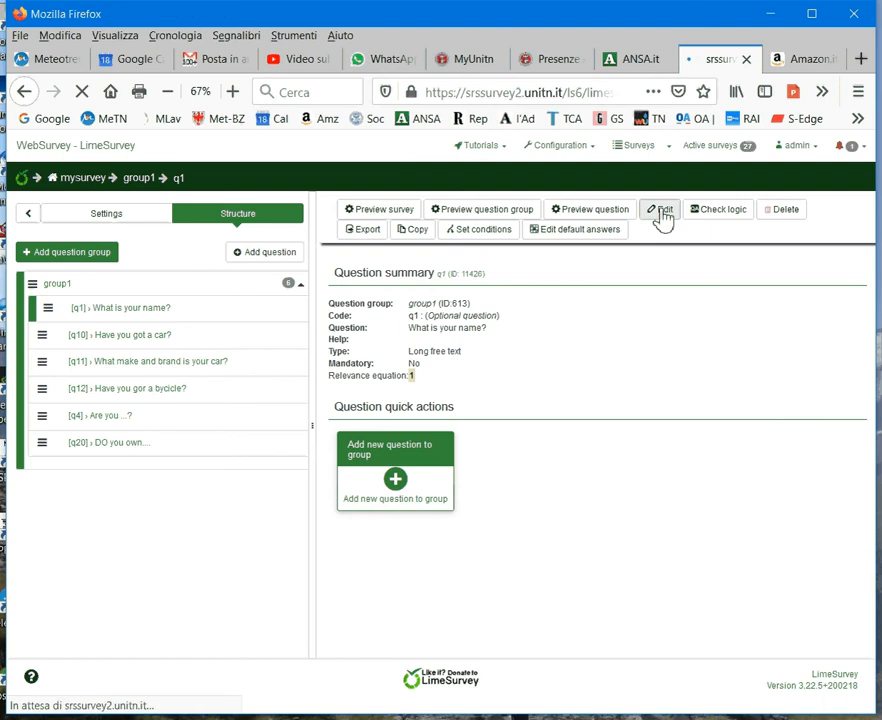
Load q1's Edit question page and scroll down to its collapsible settings panels.
{"action": "left_click", "coordinate": [659, 209]}
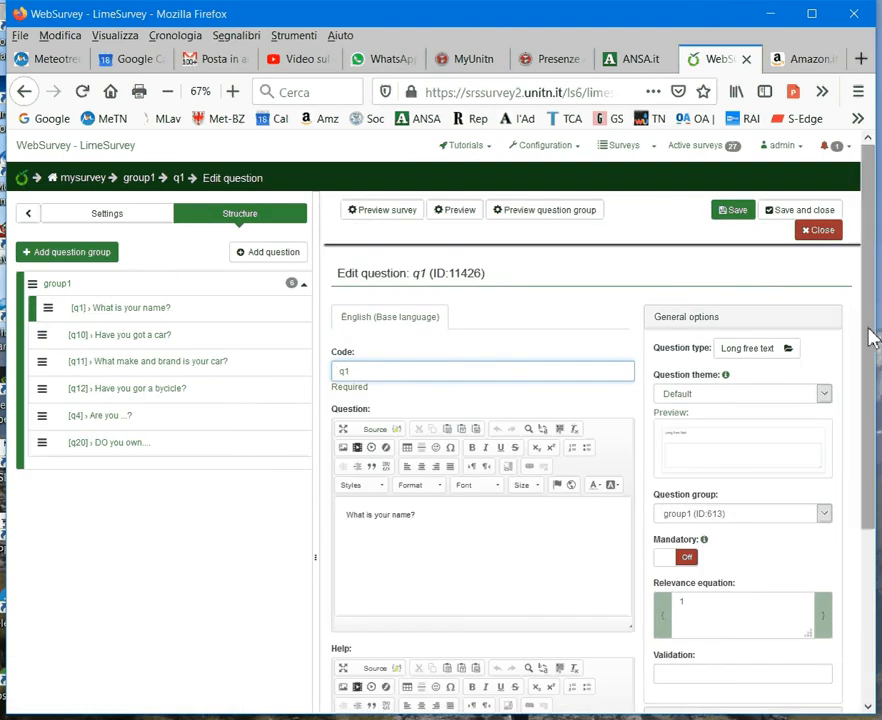
{"action": "scroll", "scroll_direction": "down", "scroll_amount": 3}
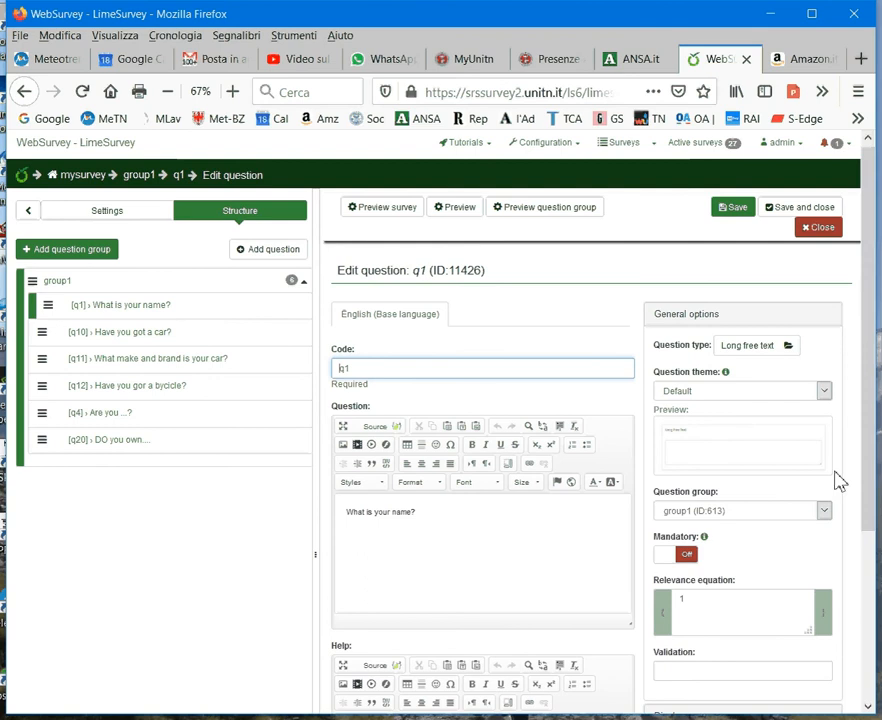
{"action": "scroll", "scroll_direction": "down", "scroll_amount": 3}
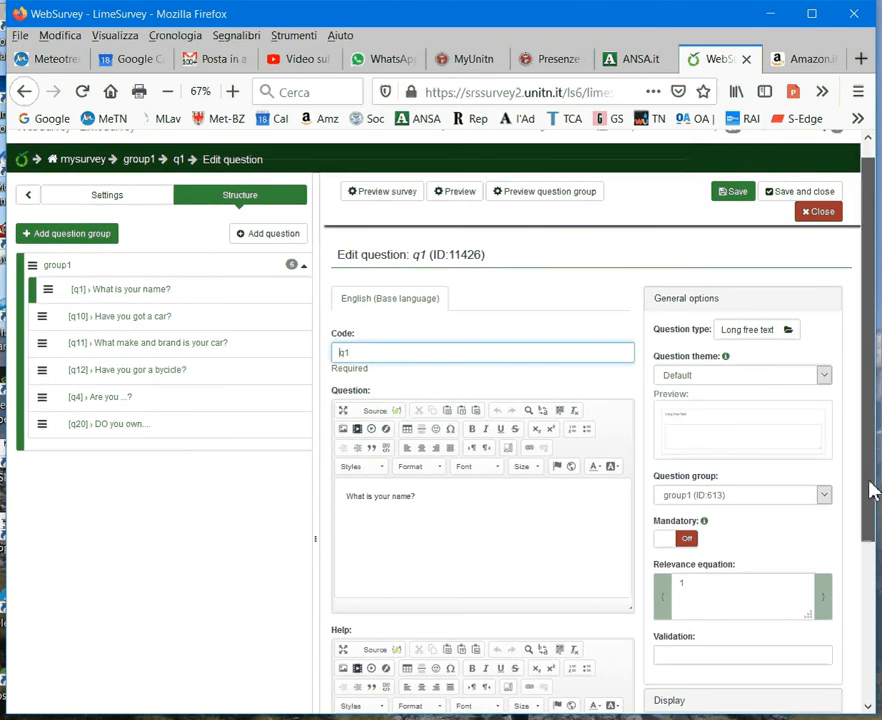
{"action": "scroll", "scroll_direction": "down", "scroll_amount": 3}
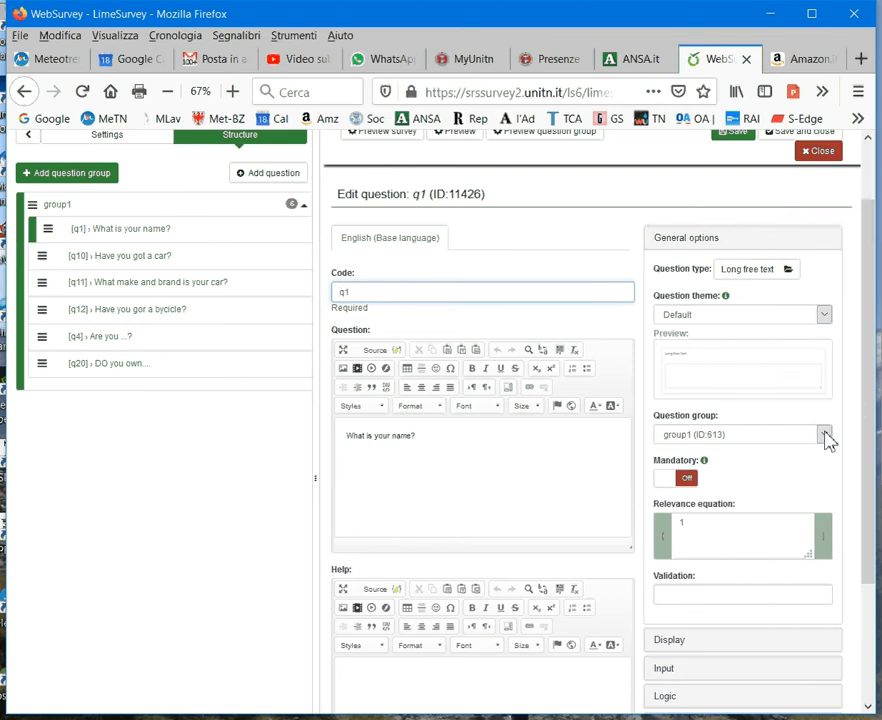
{"action": "left_click", "coordinate": [824, 434]}
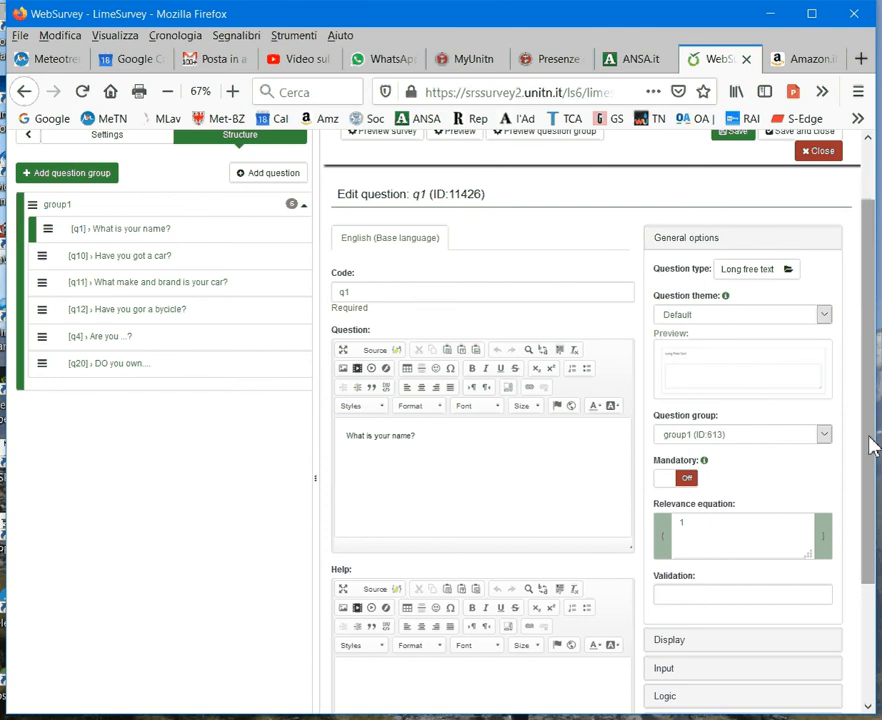
{"action": "scroll", "scroll_direction": "down", "scroll_amount": 3}
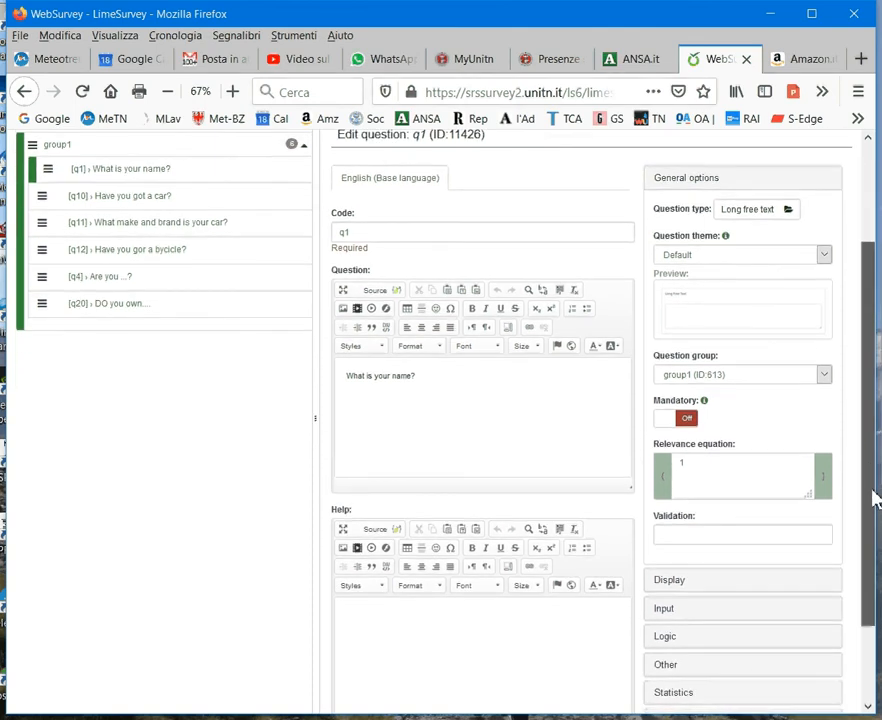
{"action": "scroll", "scroll_direction": "down", "scroll_amount": 3}
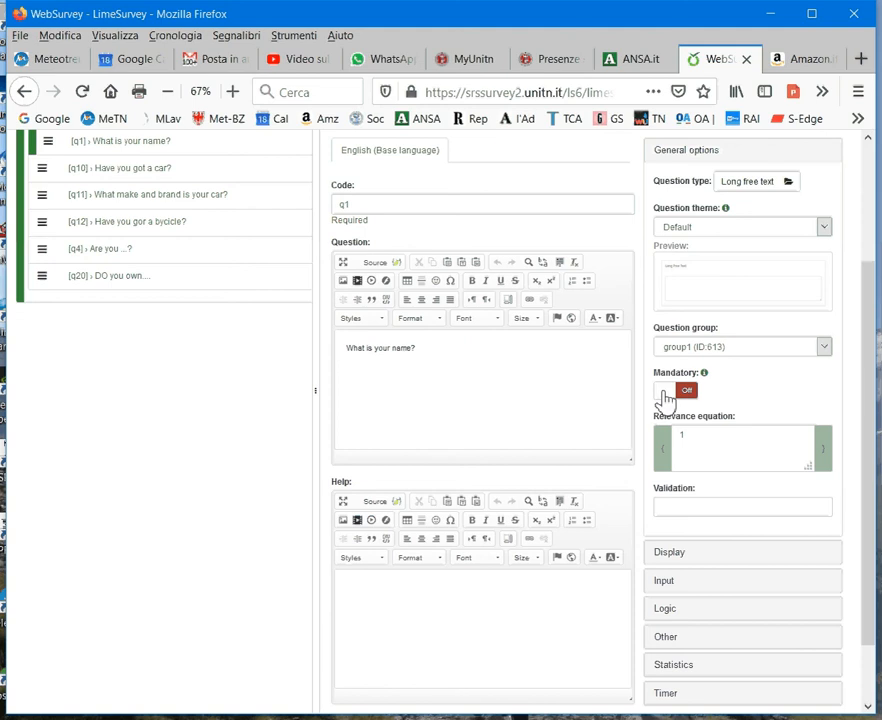
{"action": "left_click", "coordinate": [675, 390]}
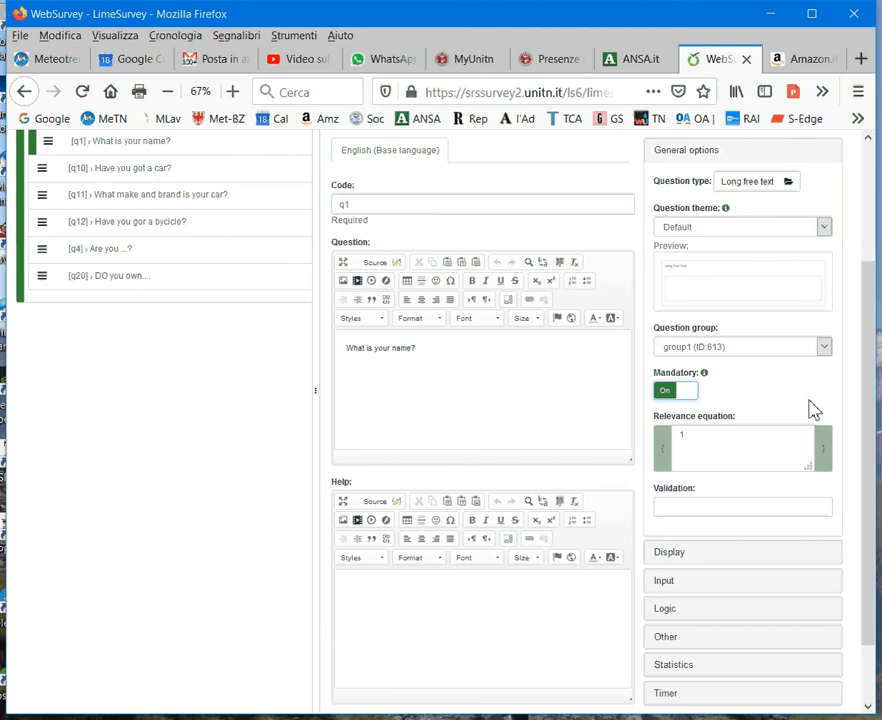
{"action": "mouse_move", "coordinate": [694, 391]}
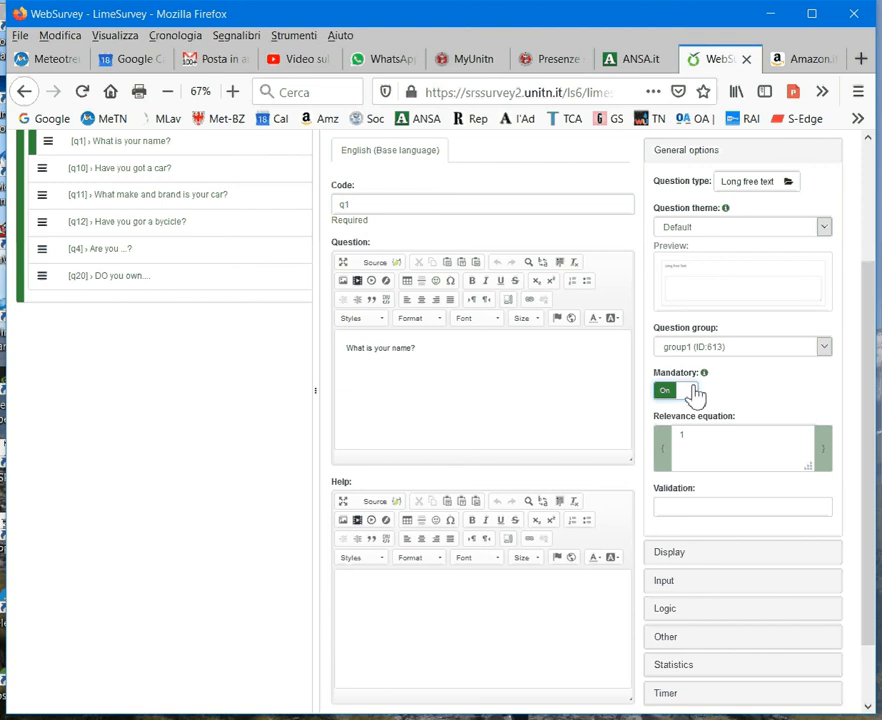
{"action": "left_click", "coordinate": [665, 390]}
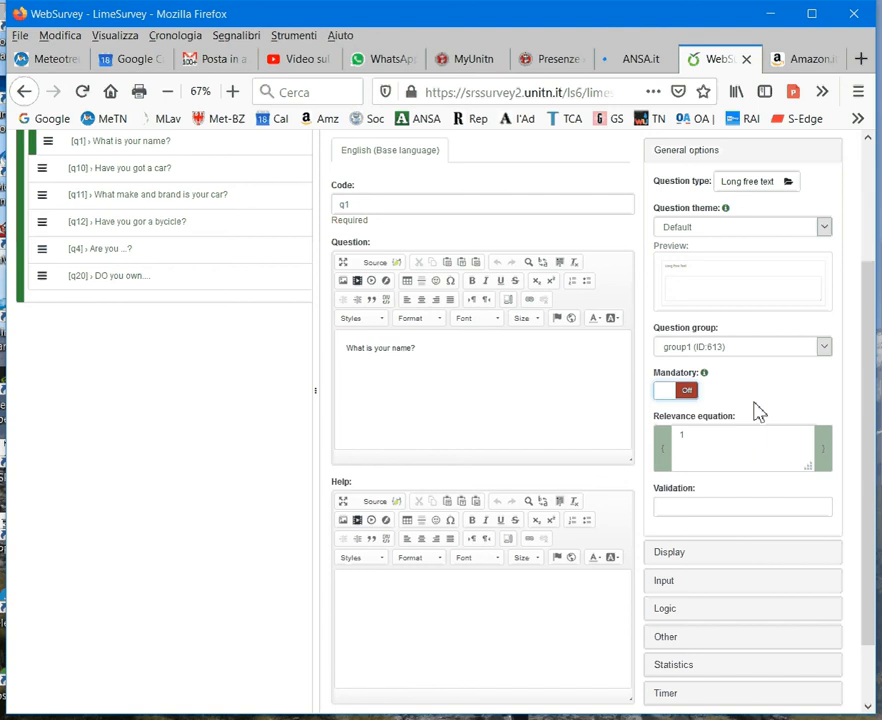
{"action": "left_click", "coordinate": [742, 447]}
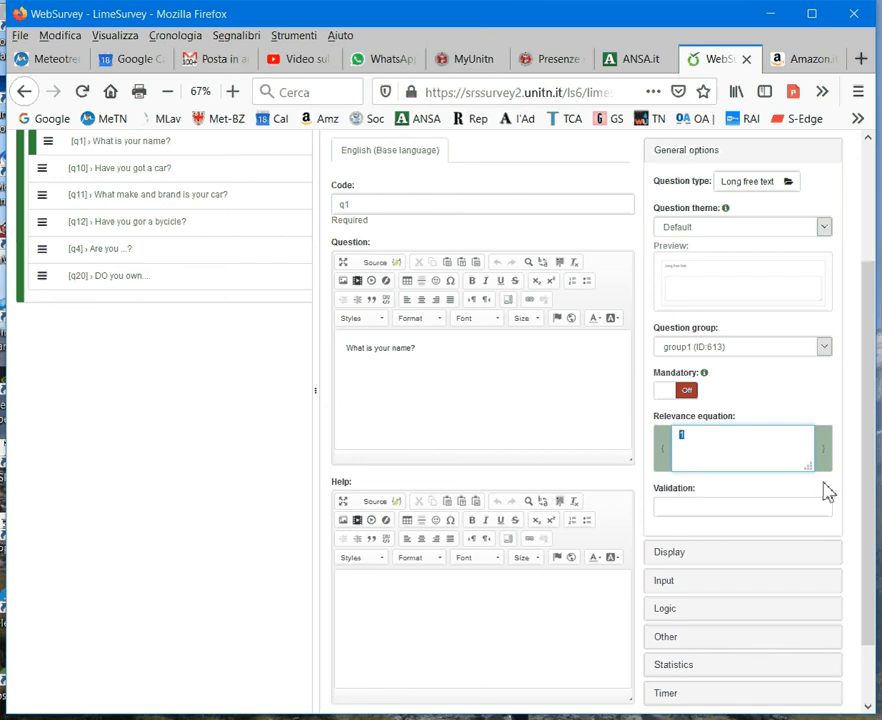
{"action": "scroll", "scroll_direction": "down", "scroll_amount": 3}
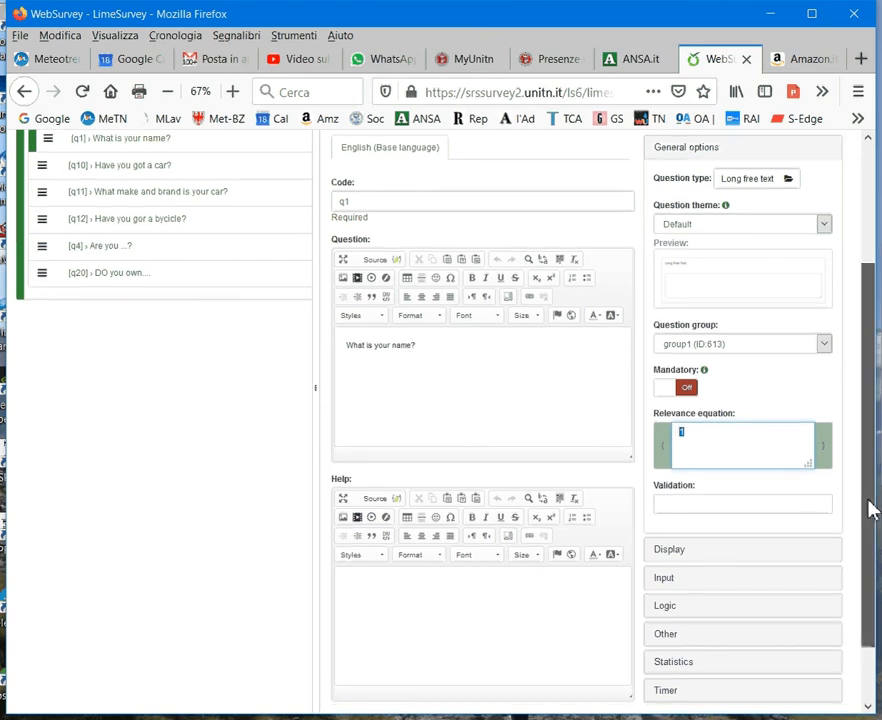
{"action": "scroll", "scroll_direction": "down", "scroll_amount": 3}
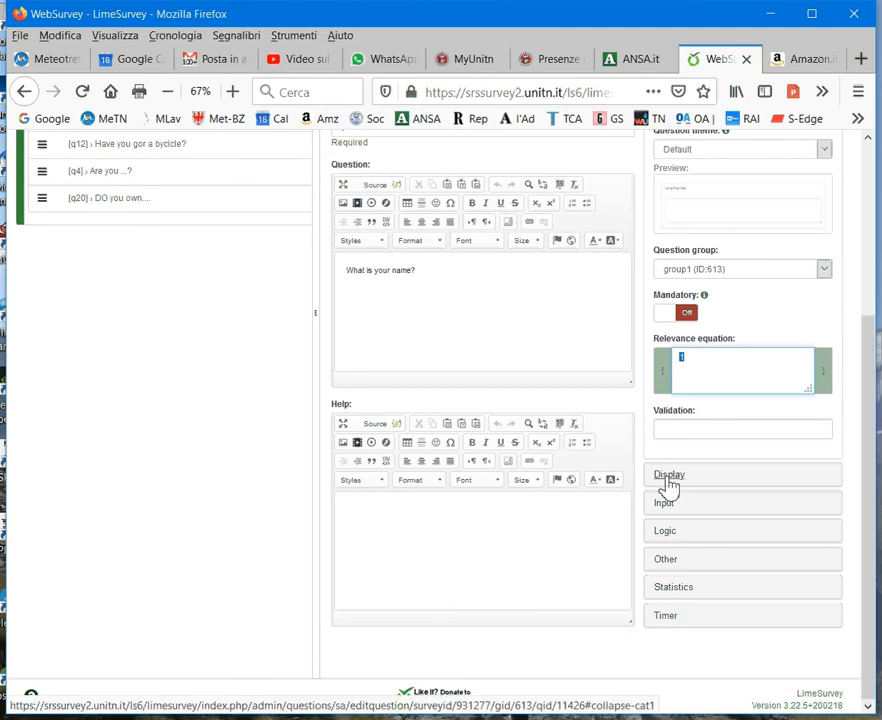
Expand q1's Display settings and switch Hide tip on.
{"action": "left_click", "coordinate": [670, 474]}
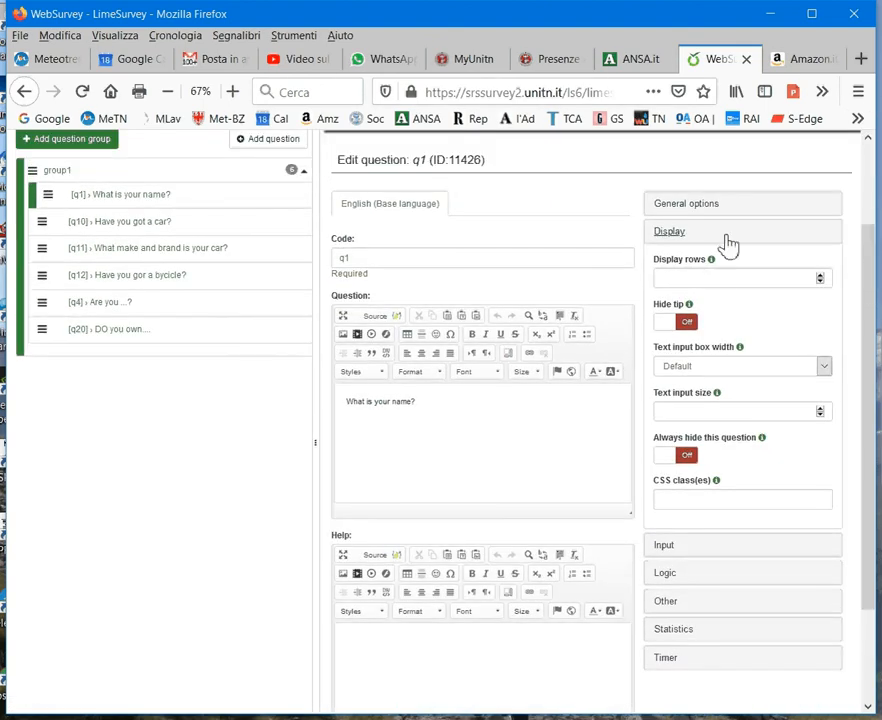
{"action": "mouse_move", "coordinate": [668, 328]}
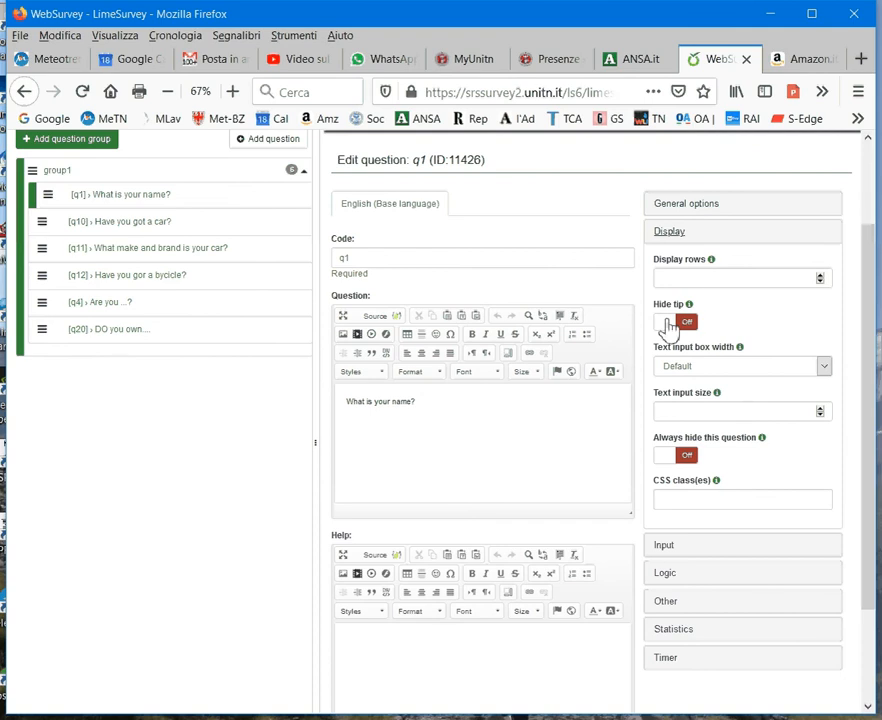
{"action": "left_click", "coordinate": [676, 321]}
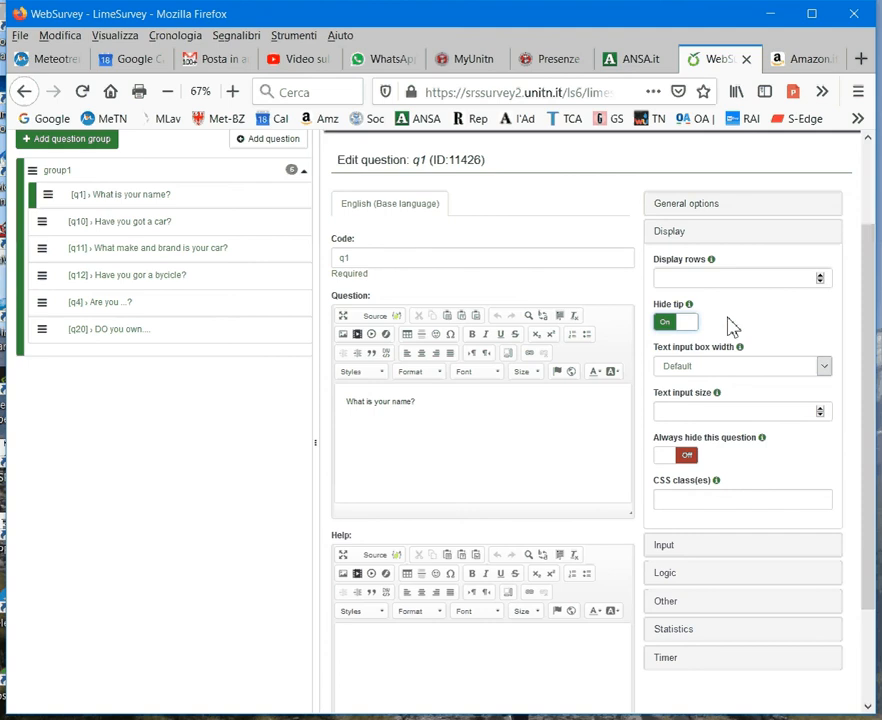
{"action": "mouse_move", "coordinate": [700, 330]}
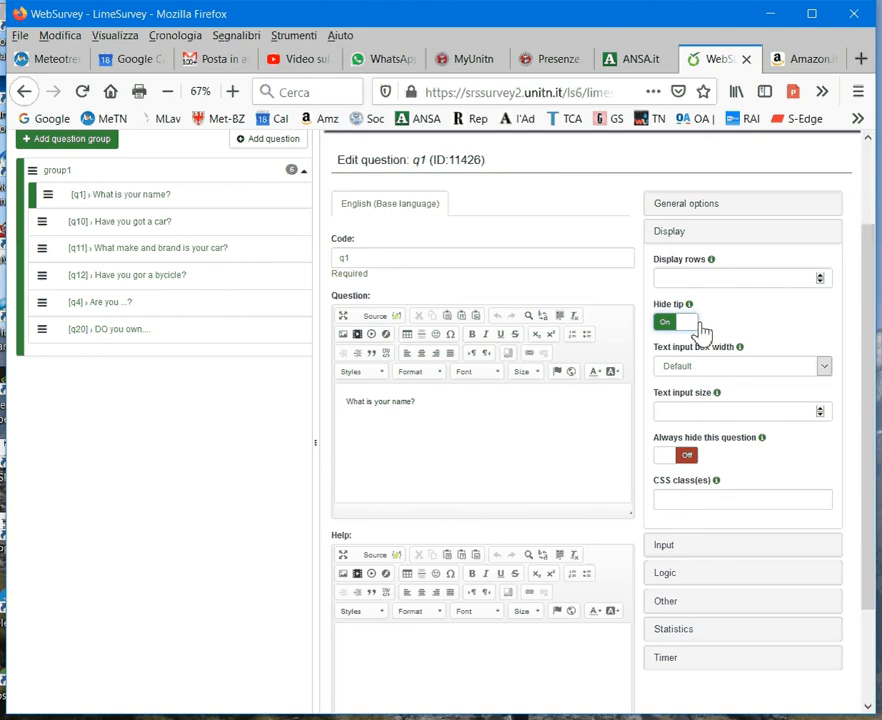
{"action": "mouse_move", "coordinate": [720, 355]}
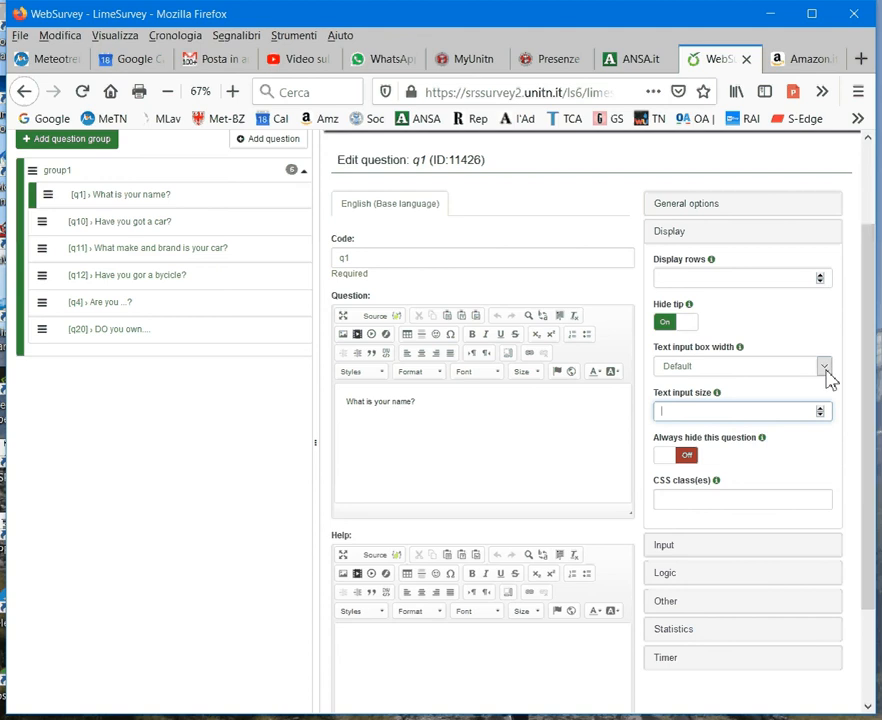
{"action": "left_click", "coordinate": [823, 365]}
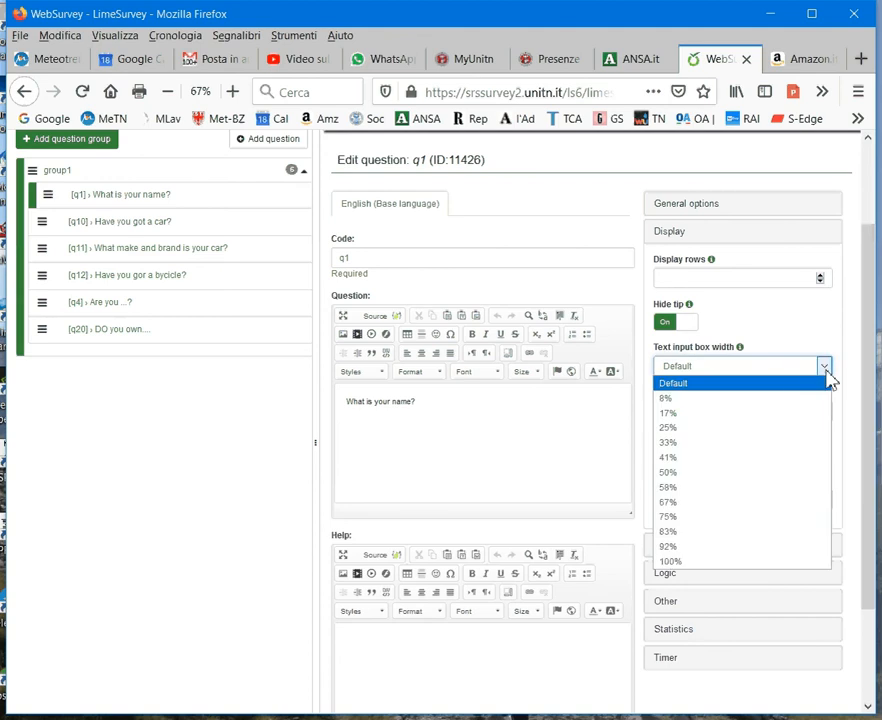
Set q1's text input box width to 8% and focus the input size field.
{"action": "left_click", "coordinate": [665, 398]}
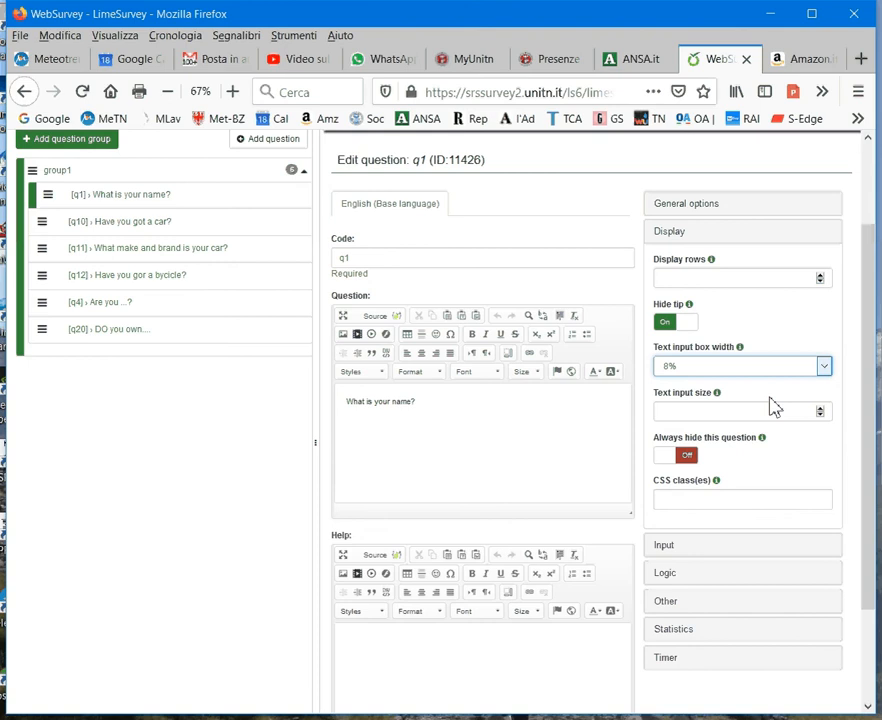
{"action": "mouse_move", "coordinate": [753, 337]}
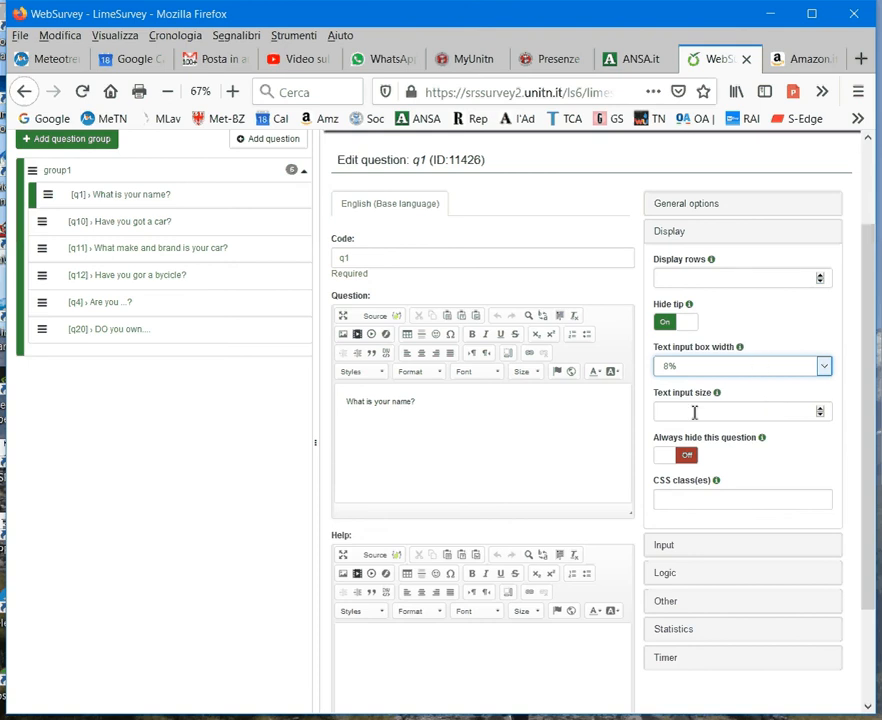
{"action": "left_click", "coordinate": [740, 411]}
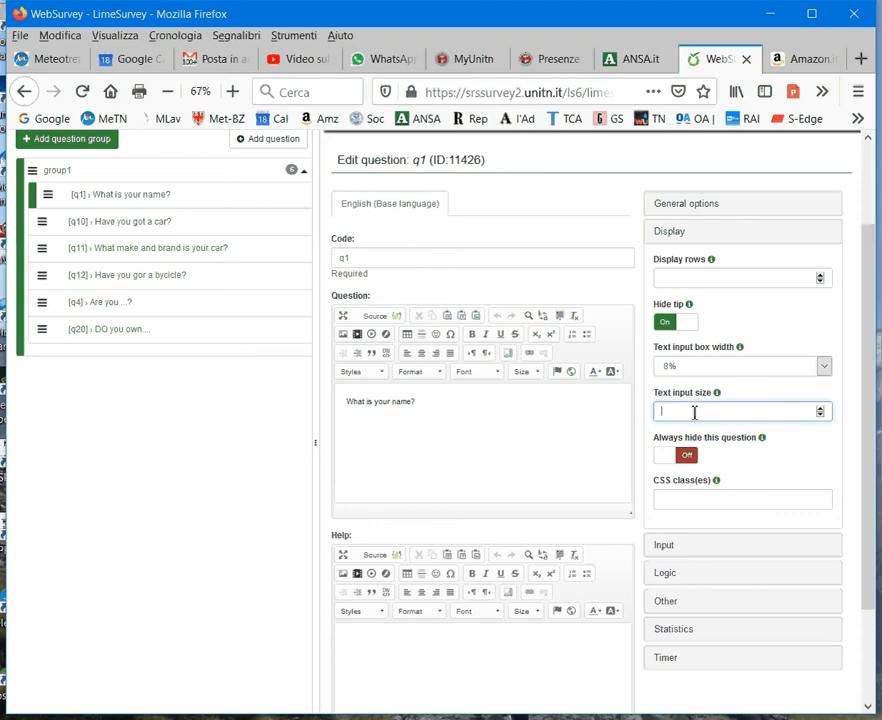
{"action": "mouse_move", "coordinate": [716, 392]}
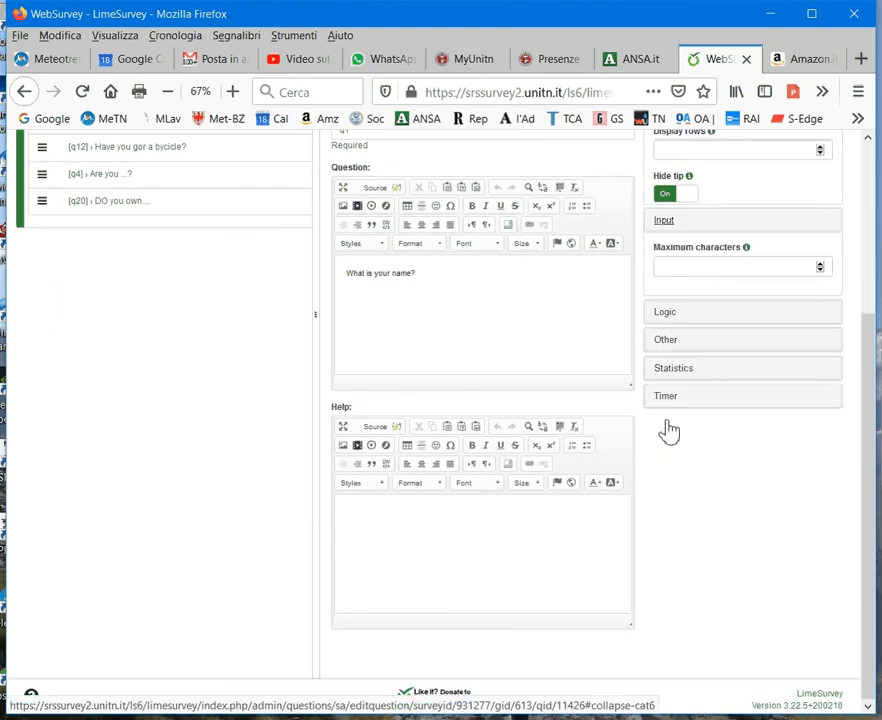
Enter 200 as q1's maximum characters in the Input settings.
{"action": "scroll", "scroll_direction": "down", "scroll_amount": 3}
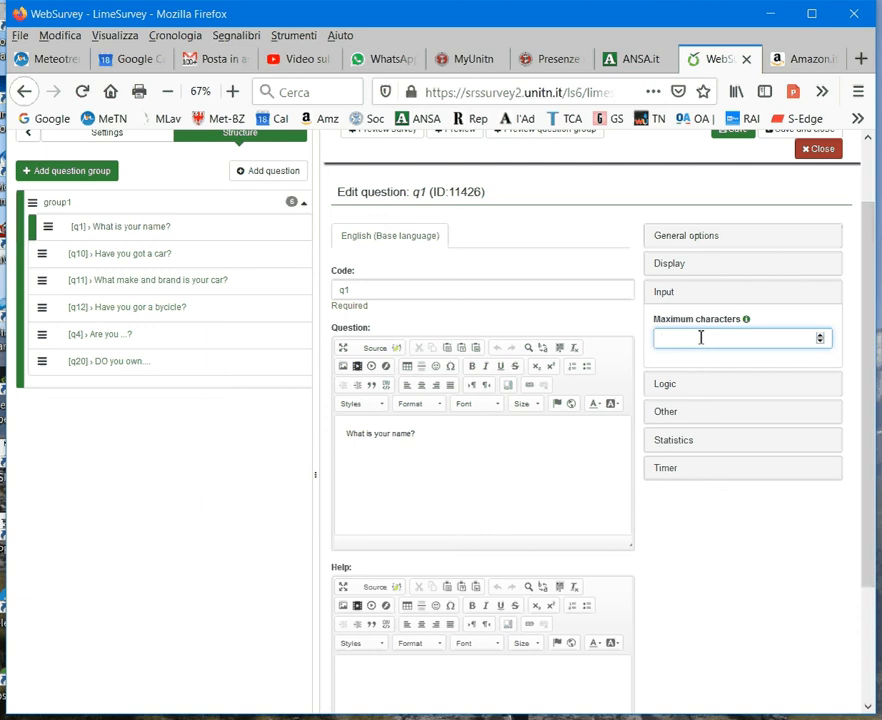
{"action": "left_click", "coordinate": [700, 338]}
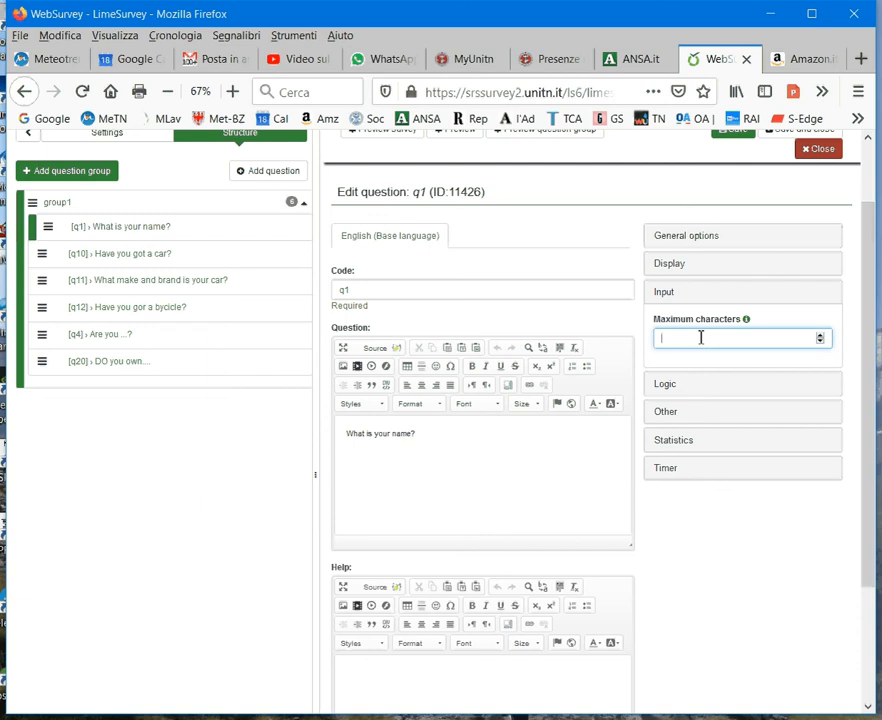
{"action": "type", "text": "200"}
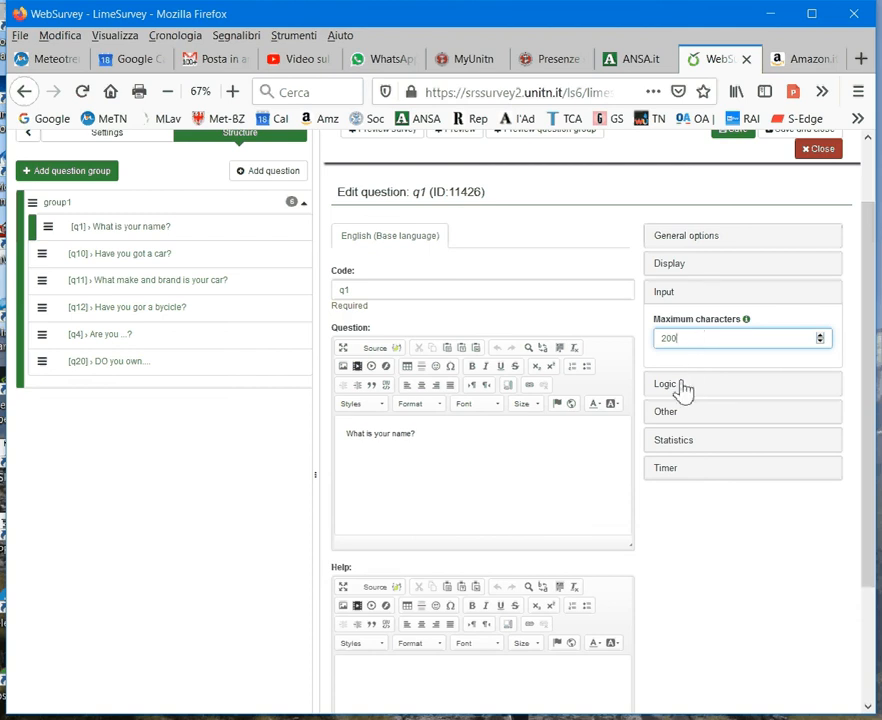
Expand q1's Logic section and scroll through its randomization and validation fields.
{"action": "left_click", "coordinate": [665, 383]}
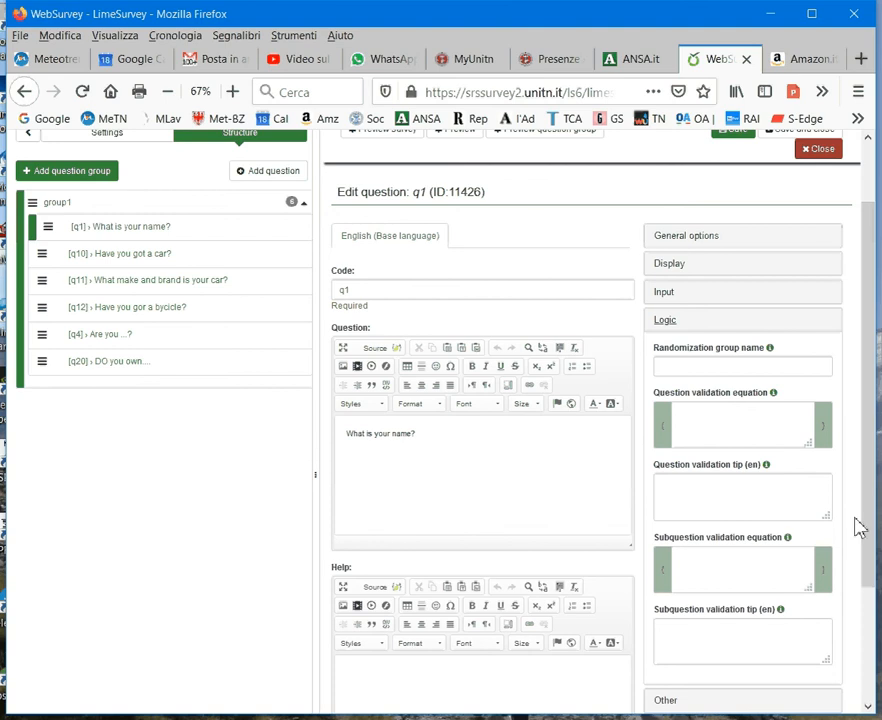
{"action": "scroll", "scroll_direction": "down", "scroll_amount": 3}
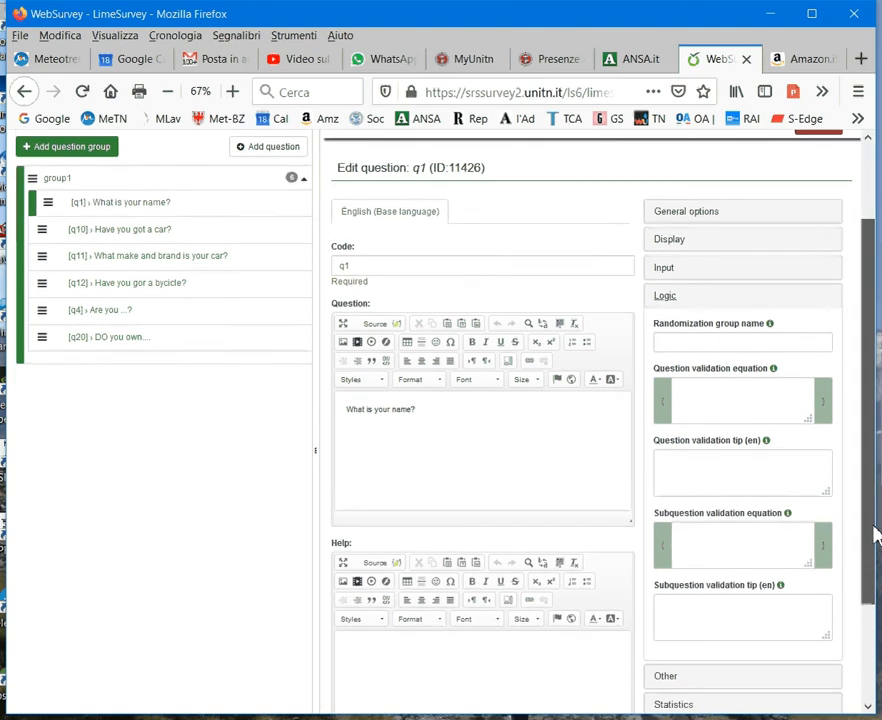
{"action": "scroll", "scroll_direction": "down", "scroll_amount": 3}
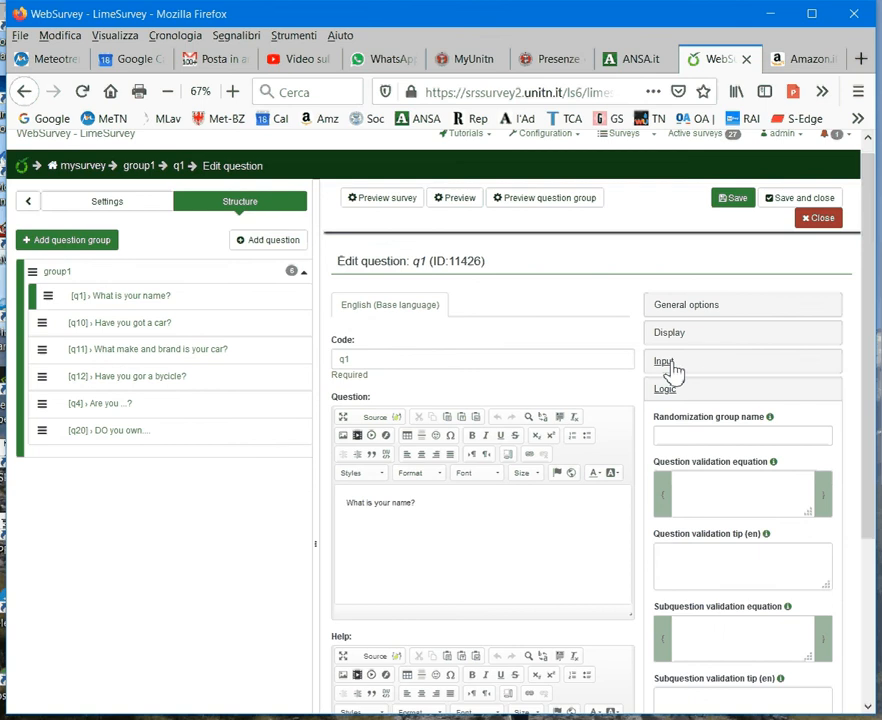
Recheck the 200-character maximum in the Input section, then save q1.
{"action": "left_click", "coordinate": [664, 361]}
{"action": "type", "text": "200"}
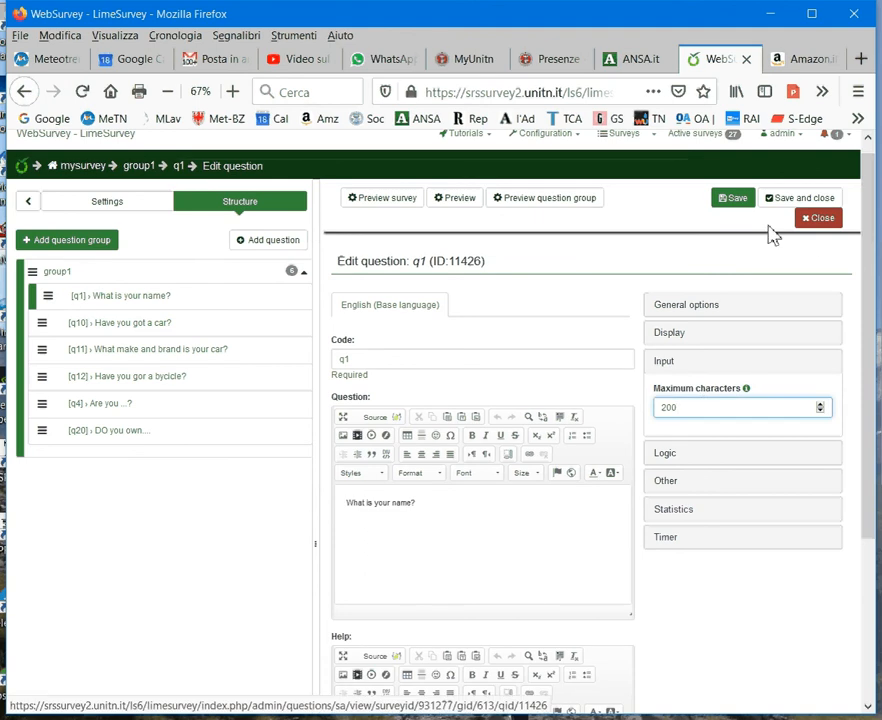
{"action": "mouse_move", "coordinate": [708, 249]}
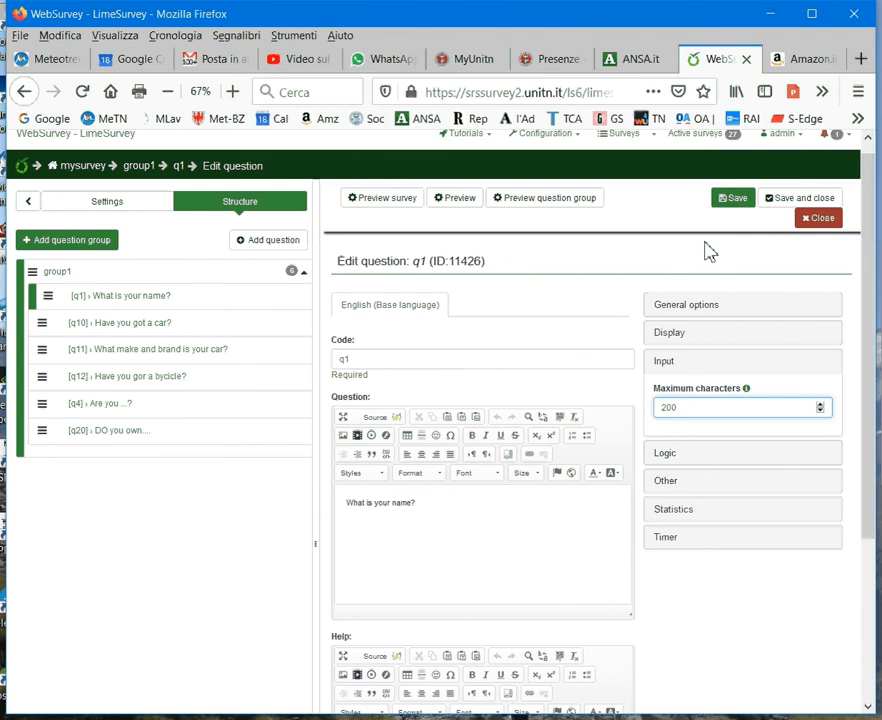
{"action": "left_click", "coordinate": [740, 407]}
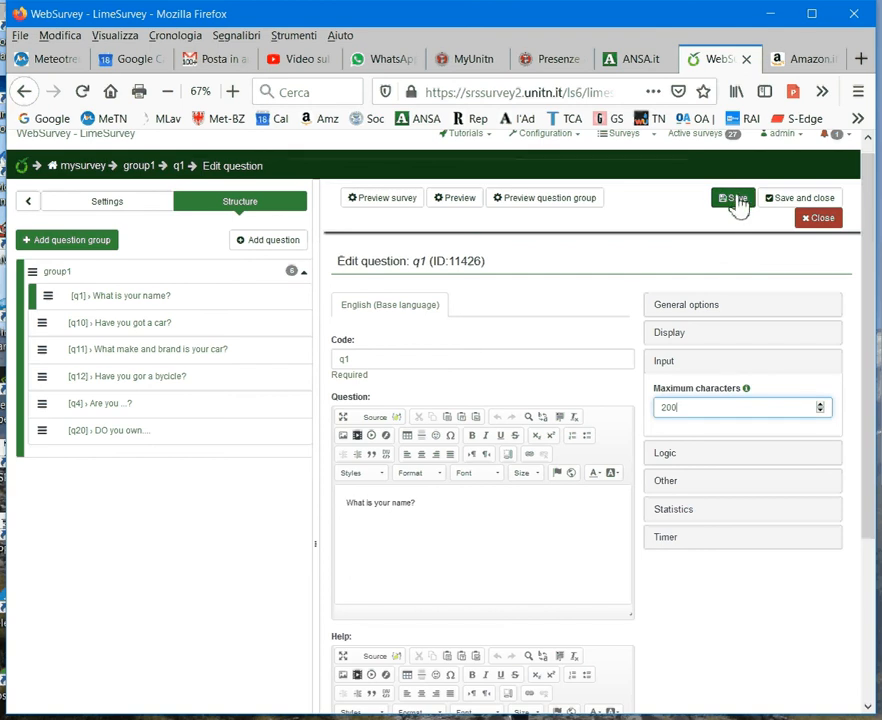
{"action": "left_click", "coordinate": [733, 197]}
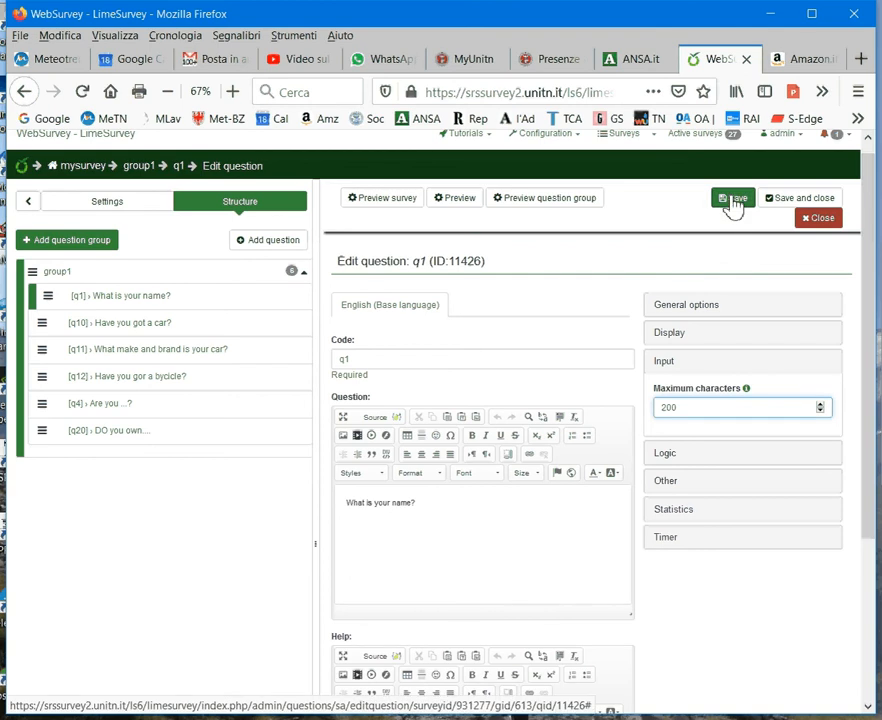
{"action": "left_click", "coordinate": [731, 197]}
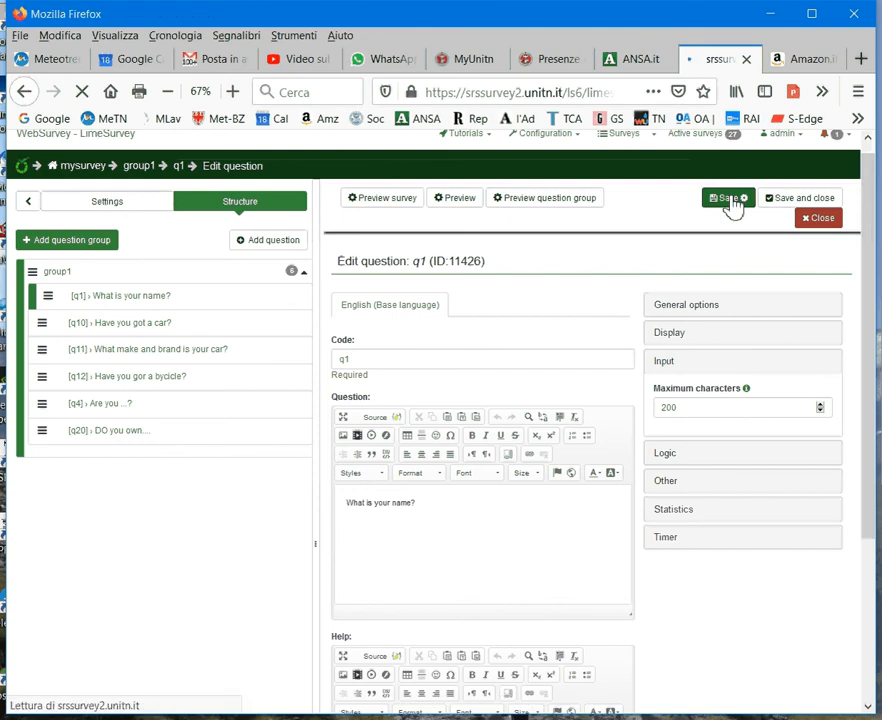